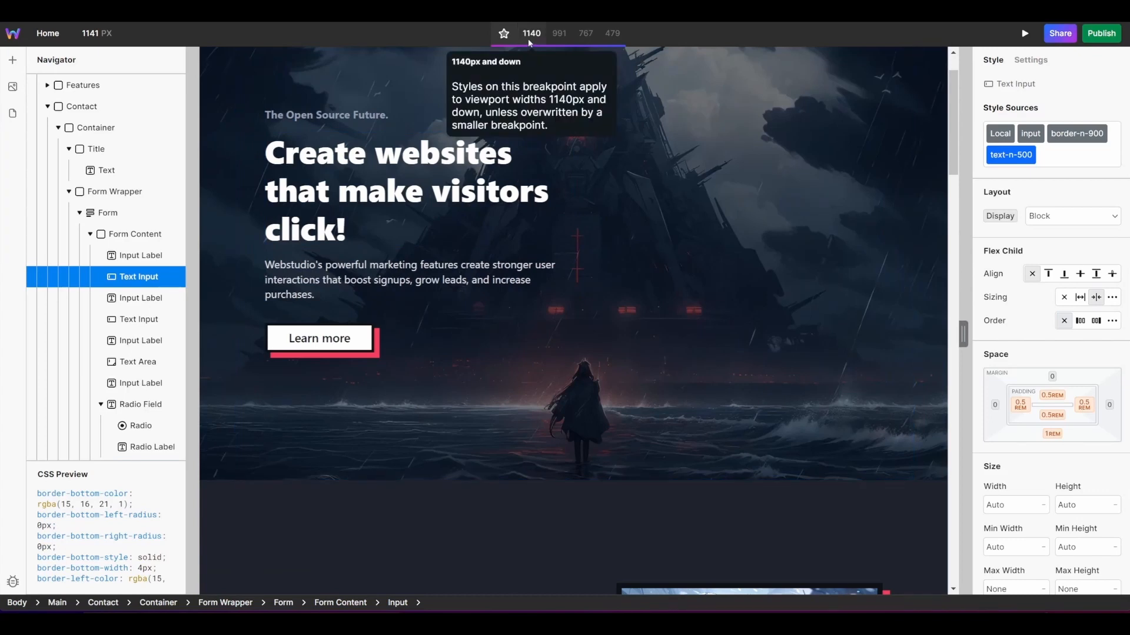
Preview the 767 px breakpoint, return to 1140 px desktop, and bring up publishing options
{"action": "left_click", "coordinate": [585, 33]}
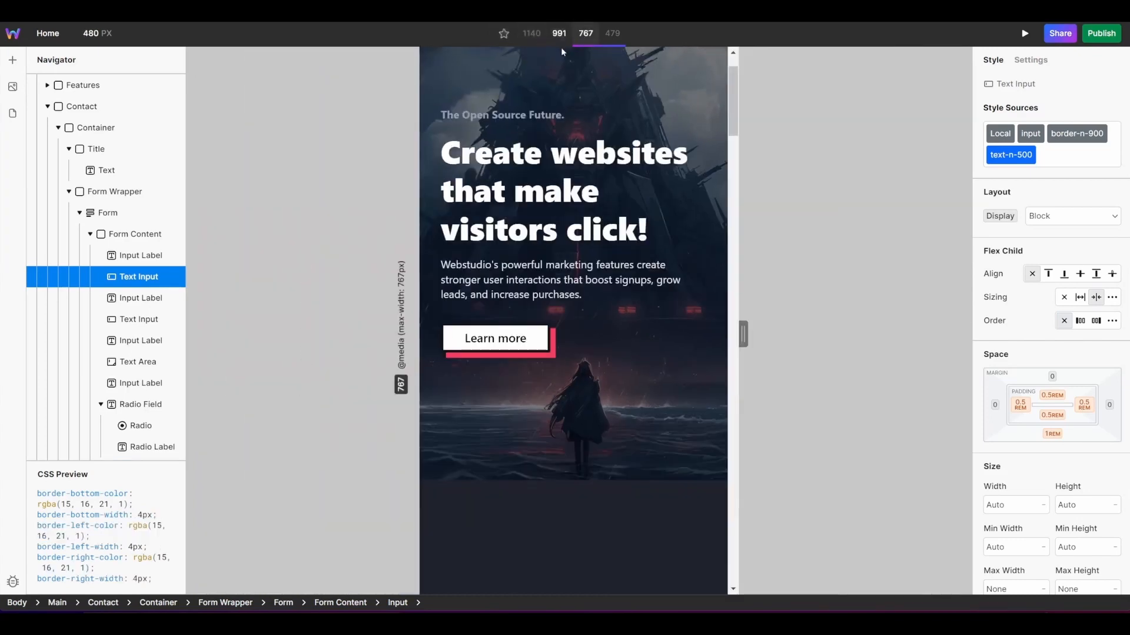
{"action": "left_click", "coordinate": [531, 33]}
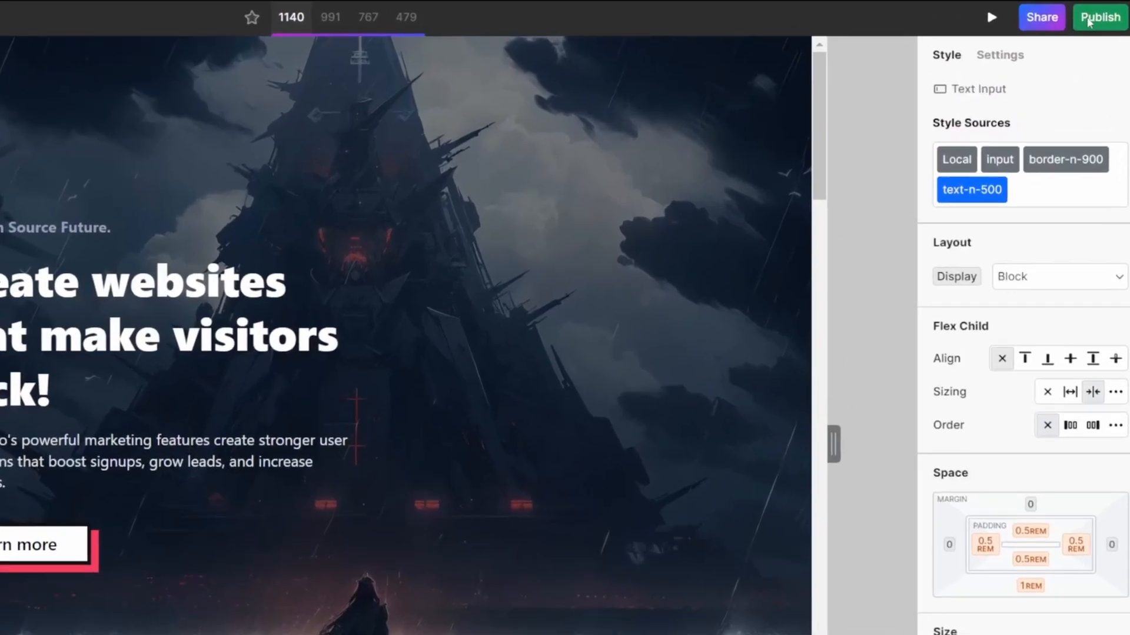
{"action": "left_click", "coordinate": [1098, 16]}
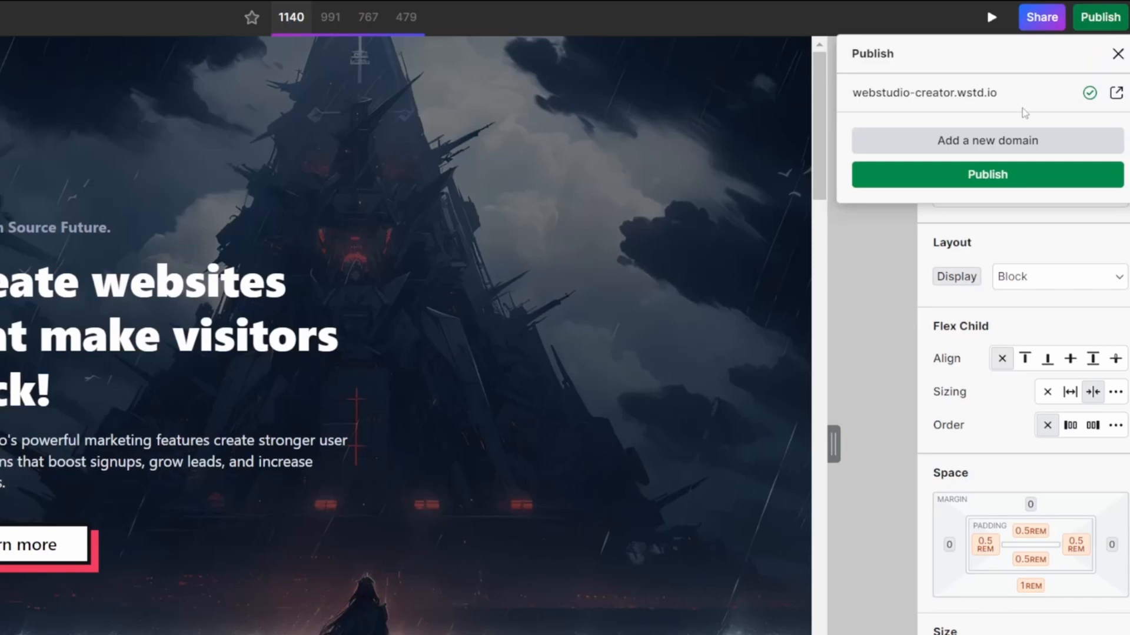
{"action": "mouse_move", "coordinate": [1001, 113]}
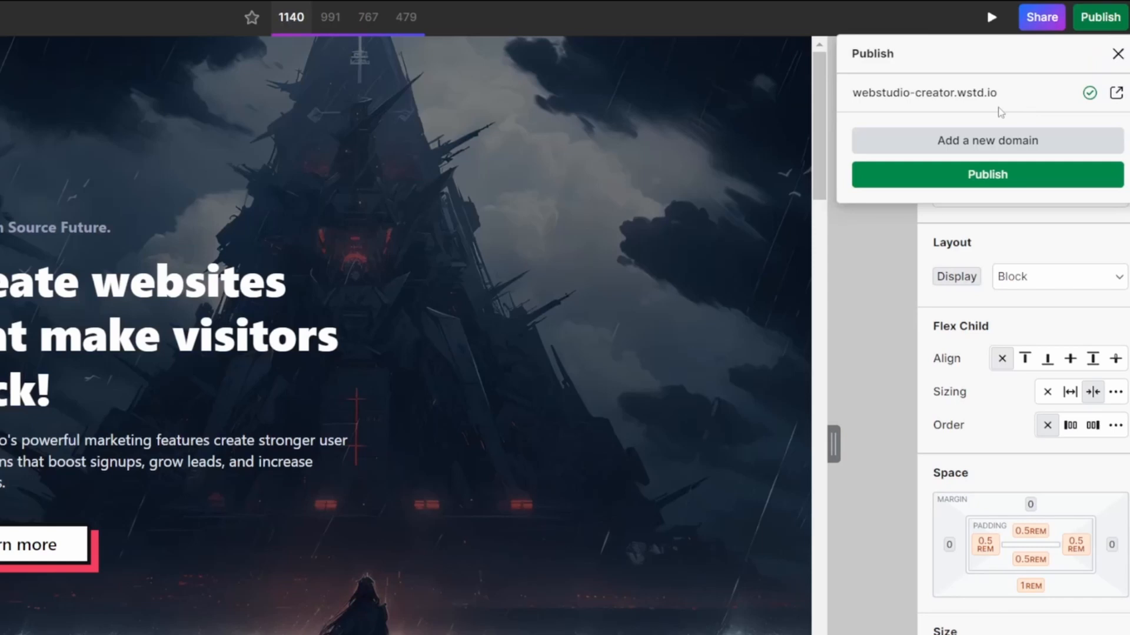
{"action": "mouse_move", "coordinate": [995, 148]}
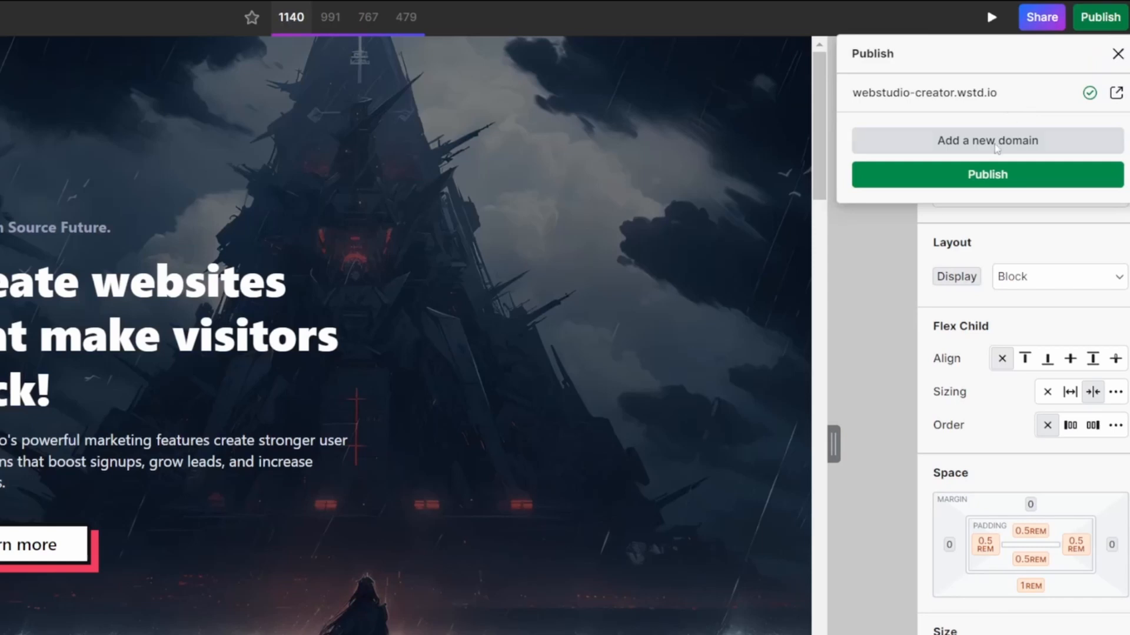
Add creator.gg as a new custom domain for the published site
{"action": "left_click", "coordinate": [986, 140]}
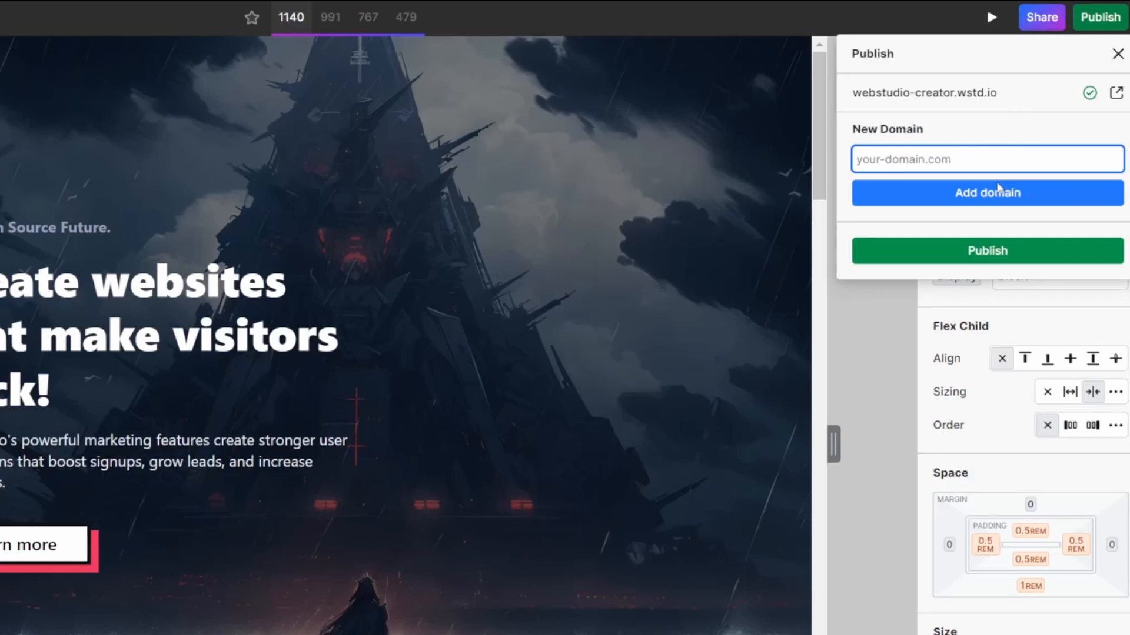
{"action": "type", "text": "d"}
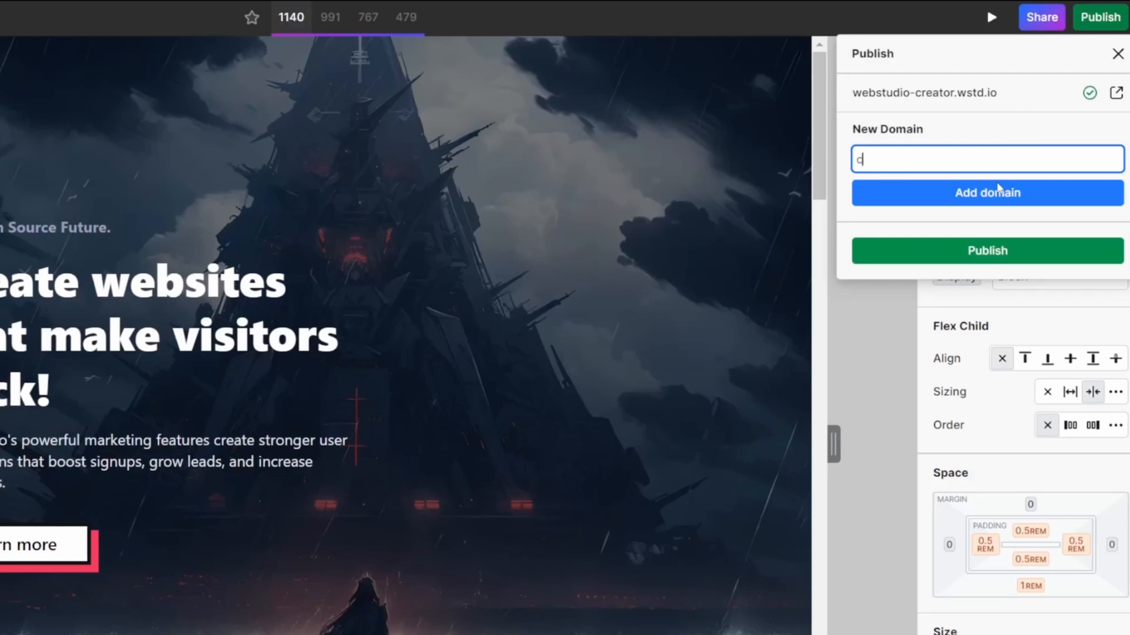
{"action": "type", "text": "reator.gg"}
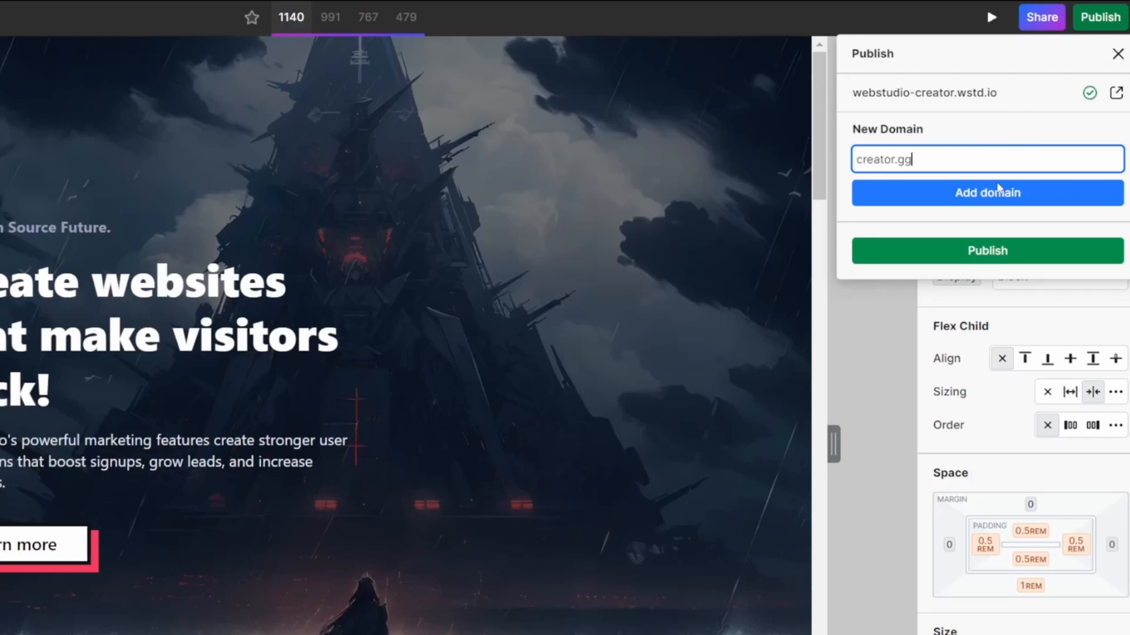
{"action": "left_click", "coordinate": [986, 191]}
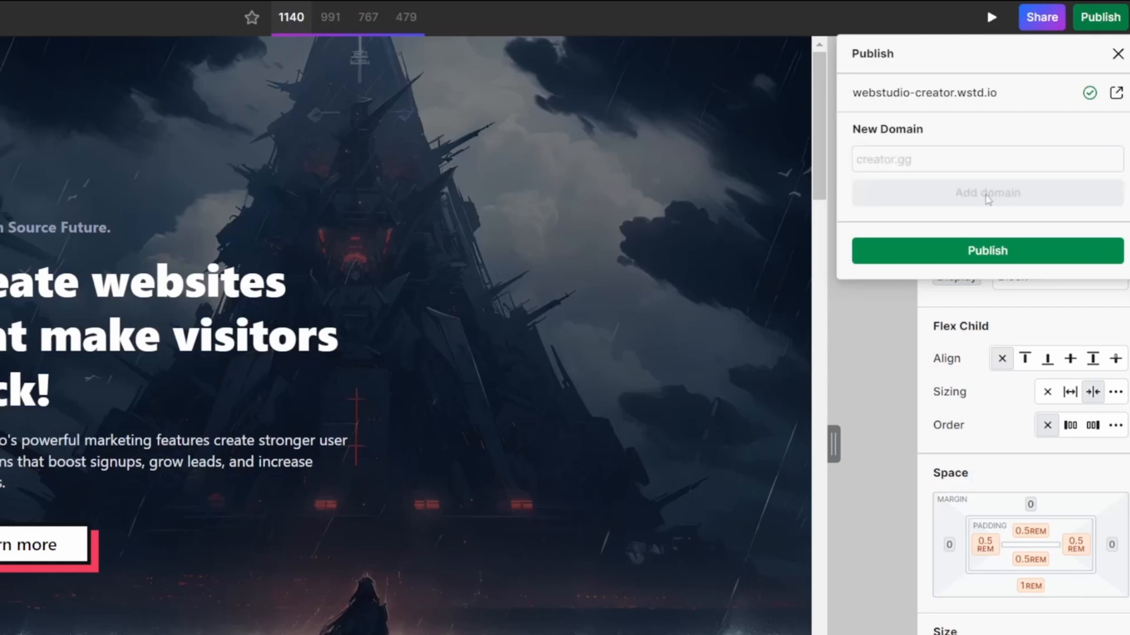
Submit creator.gg so it lists as Not verified with its CNAME and TXT record values
{"action": "left_click", "coordinate": [986, 192]}
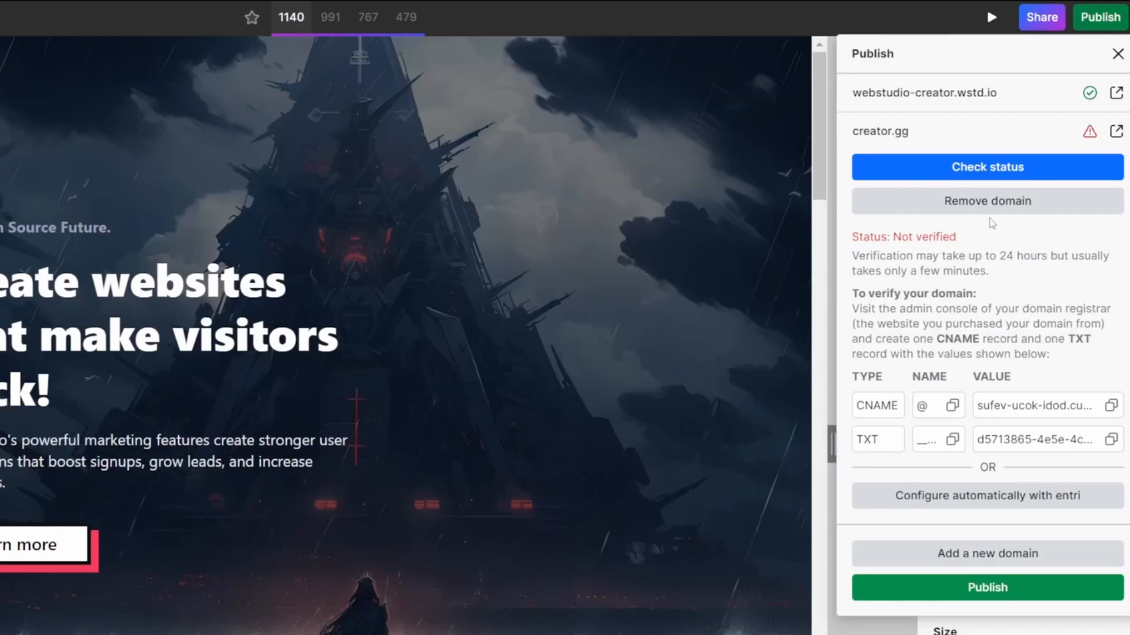
{"action": "mouse_move", "coordinate": [924, 320]}
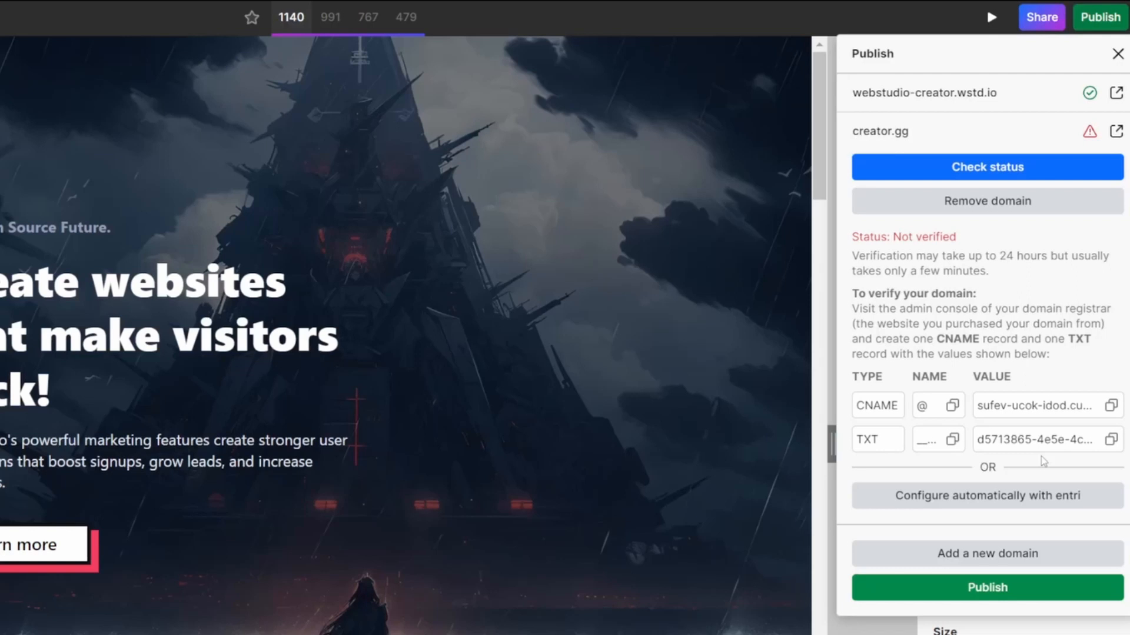
{"action": "mouse_move", "coordinate": [998, 359]}
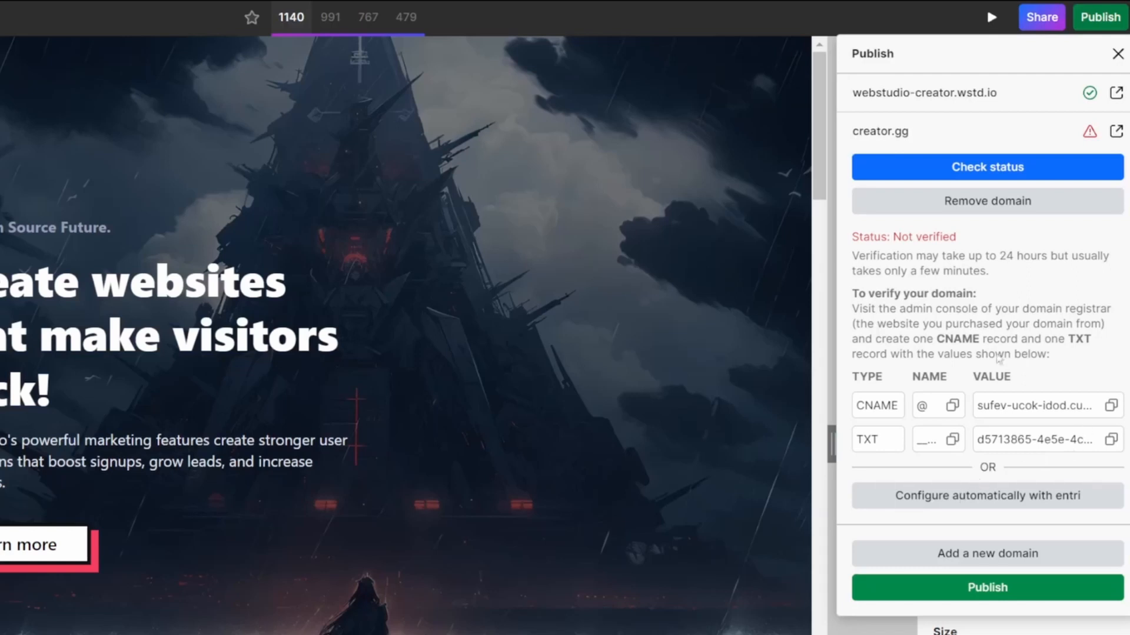
{"action": "mouse_move", "coordinate": [1002, 328]}
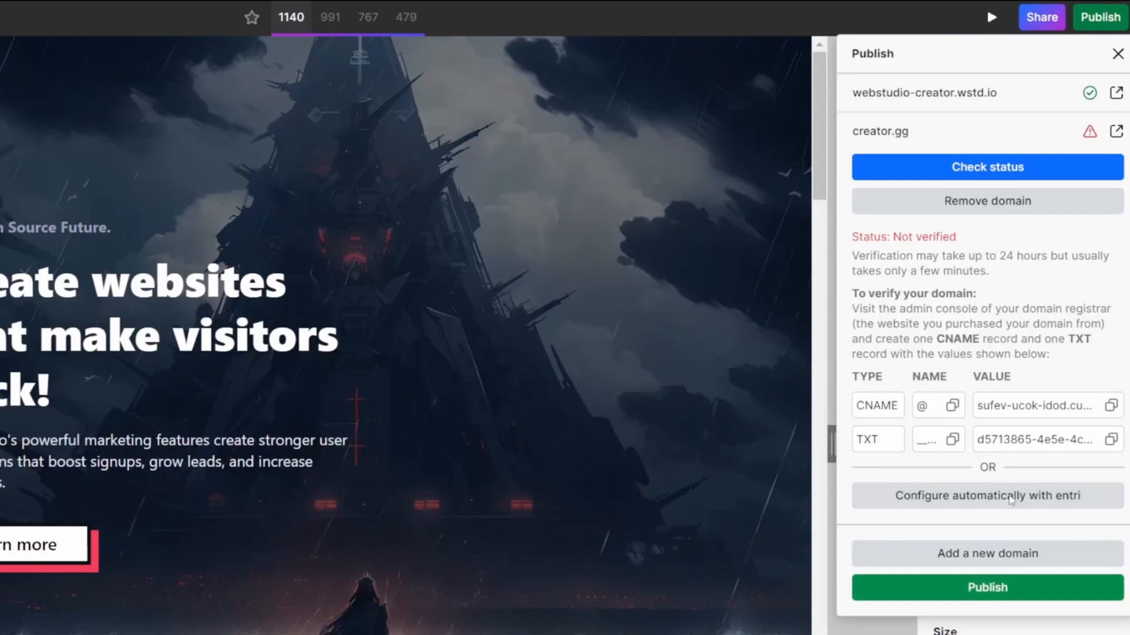
Configure creator.gg automatically with Entri, authorizing Cloudflare to add the CNAME and TXT records
{"action": "left_click", "coordinate": [986, 496]}
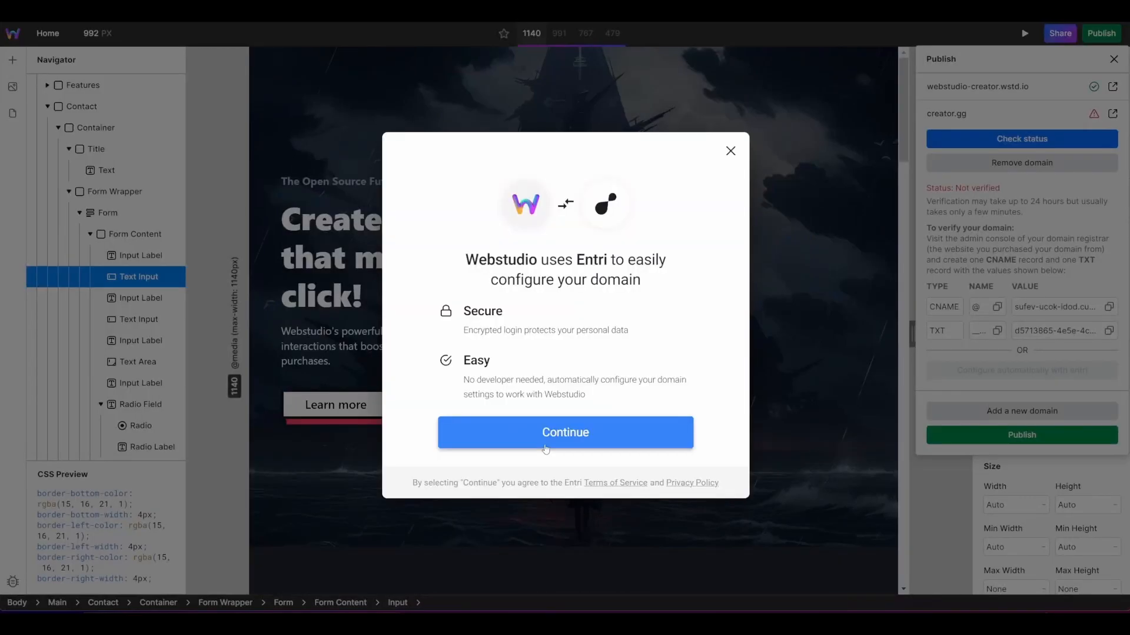
{"action": "left_click", "coordinate": [565, 432]}
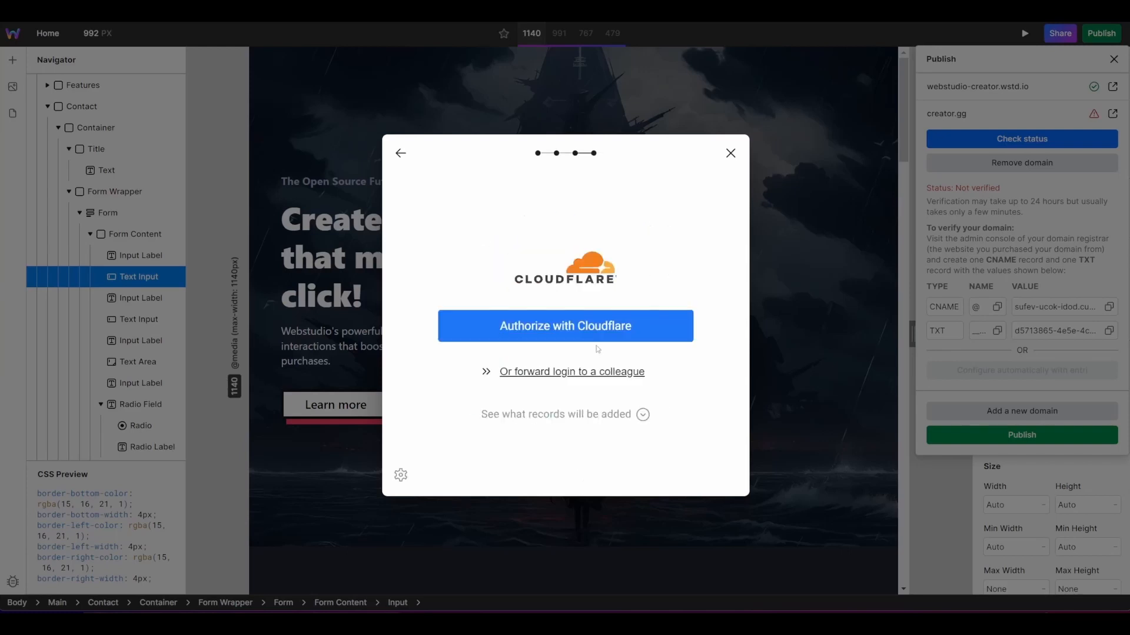
{"action": "left_click", "coordinate": [565, 326]}
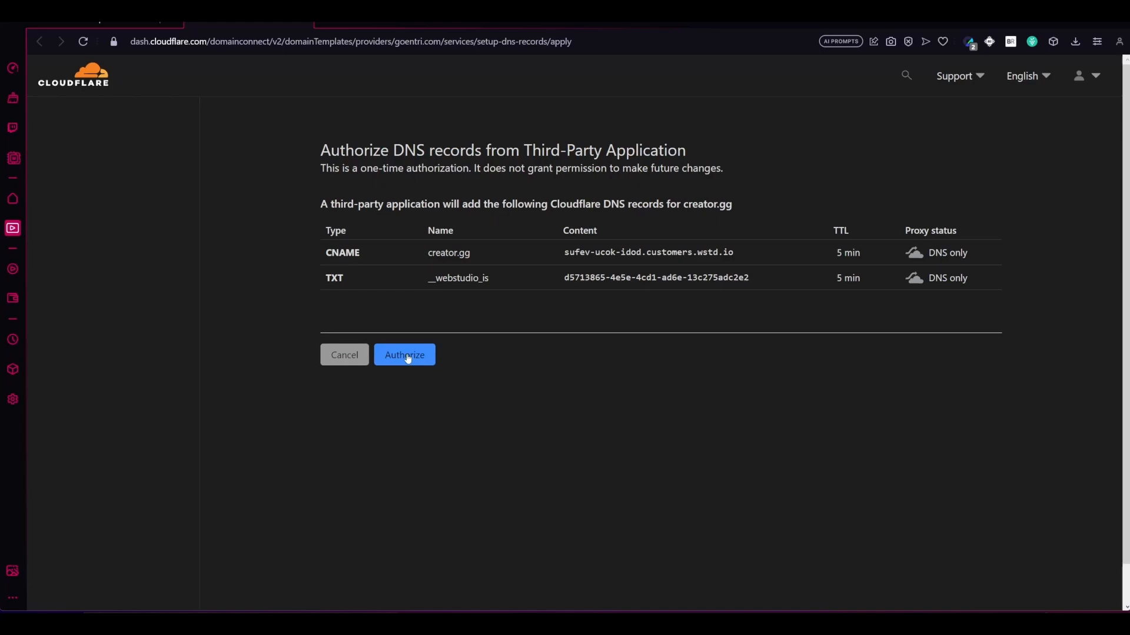
{"action": "left_click", "coordinate": [404, 354]}
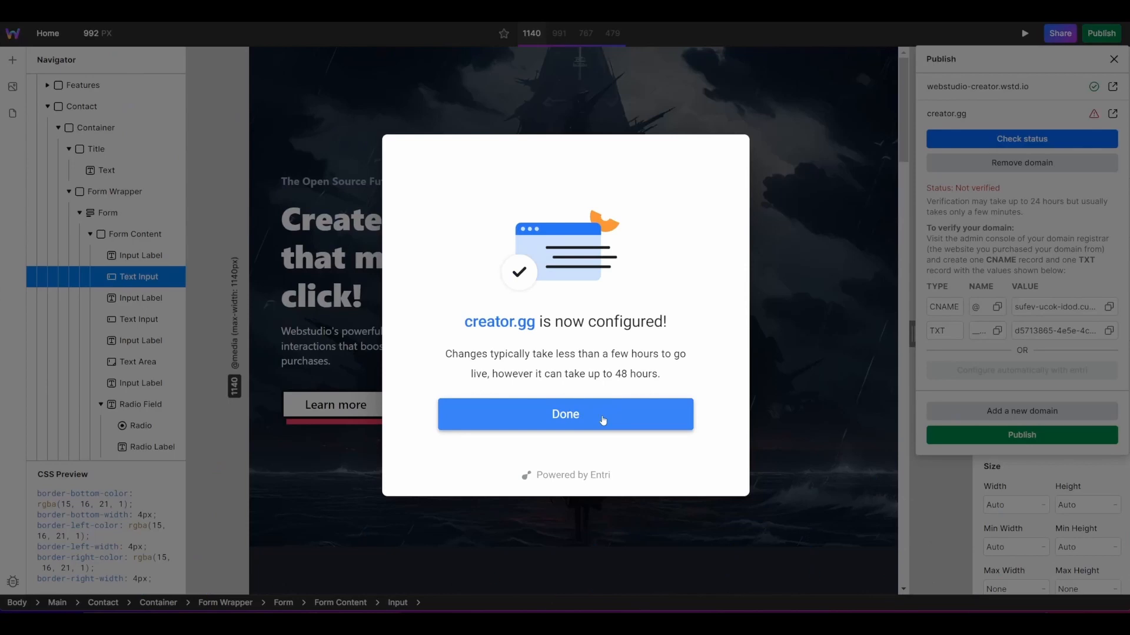
Finish Entri setup, publish the site to verified creator.gg, and view it live
{"action": "left_click", "coordinate": [565, 413]}
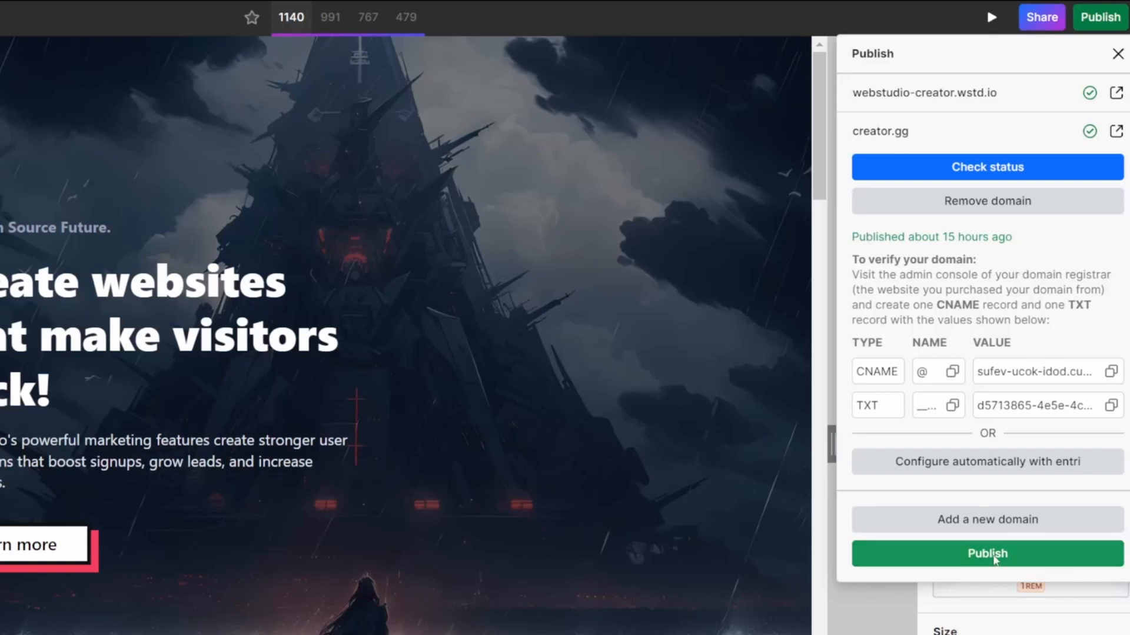
{"action": "left_click", "coordinate": [986, 553]}
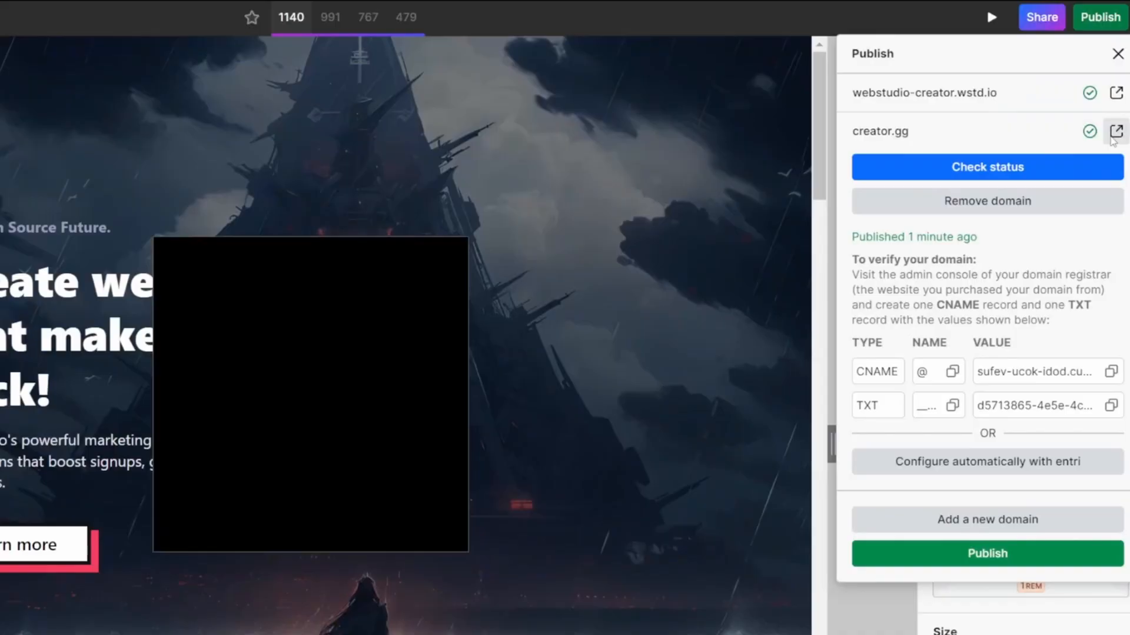
{"action": "left_click", "coordinate": [1114, 131]}
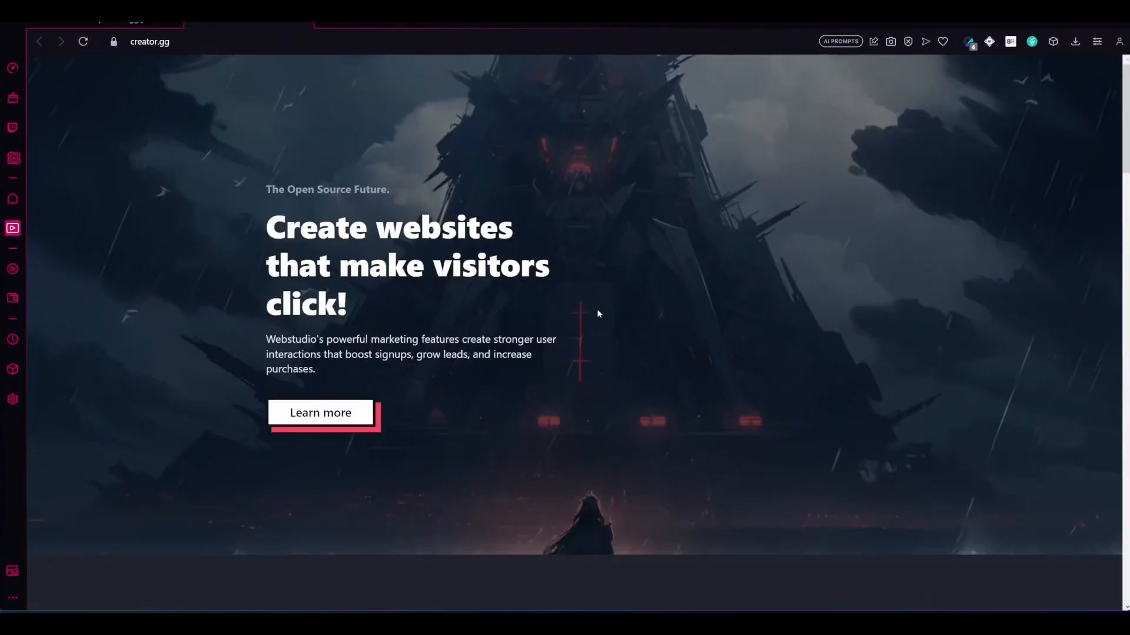
{"action": "scroll", "scroll_direction": "down", "scroll_amount": 3}
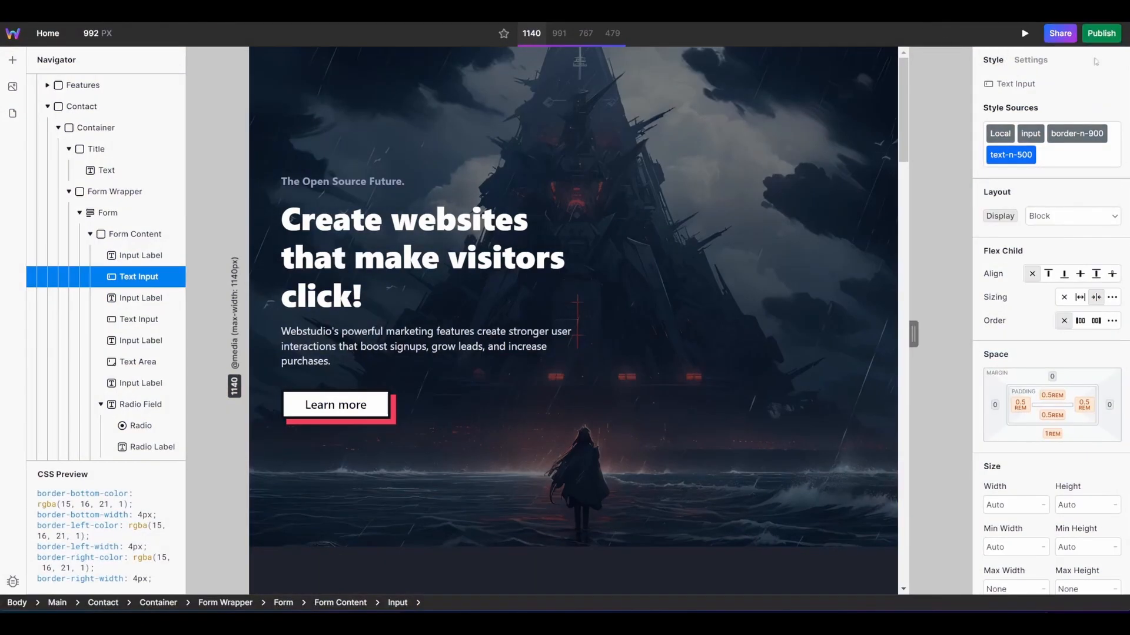
Re-add creator.gg in publish settings, showing it Not verified with fresh CNAME and TXT records
{"action": "left_click", "coordinate": [1101, 33]}
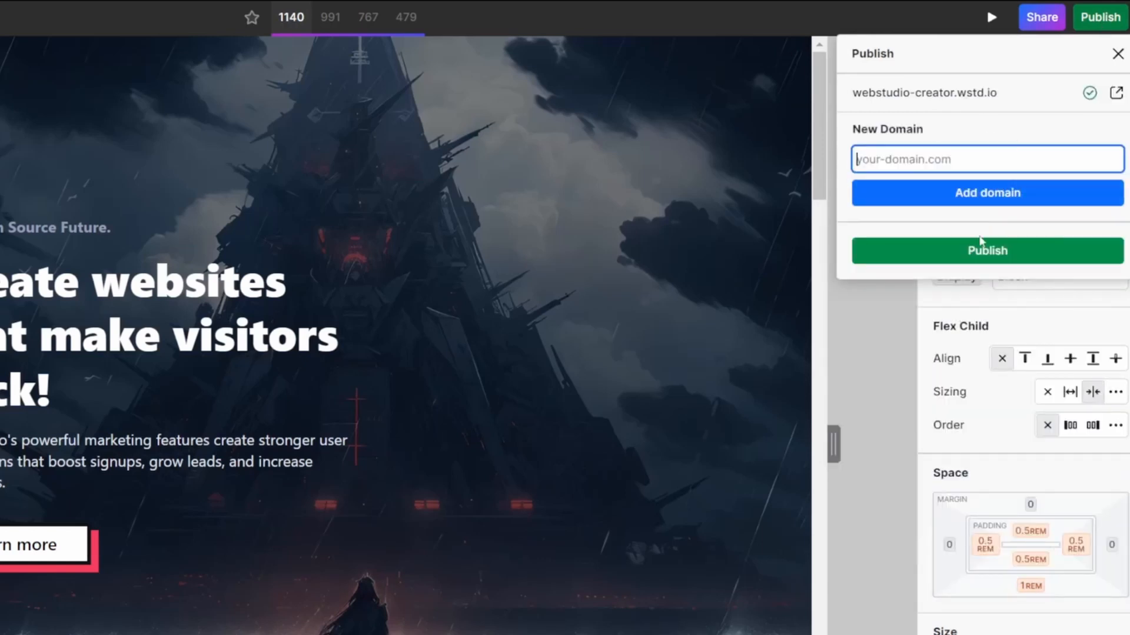
{"action": "left_click", "coordinate": [986, 192]}
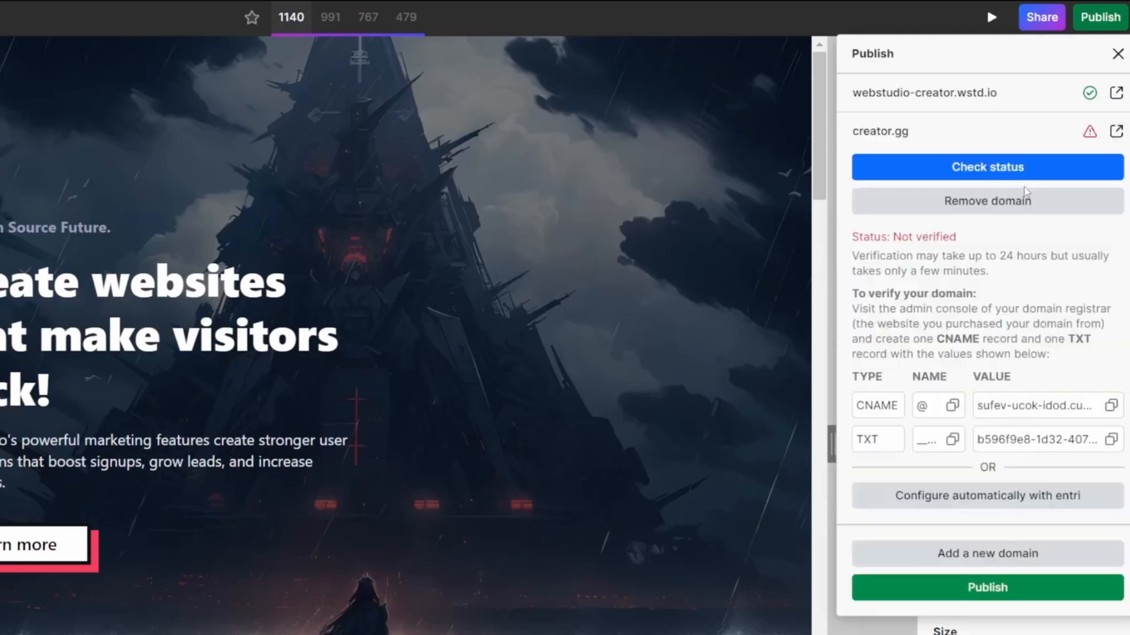
{"action": "mouse_move", "coordinate": [1001, 198]}
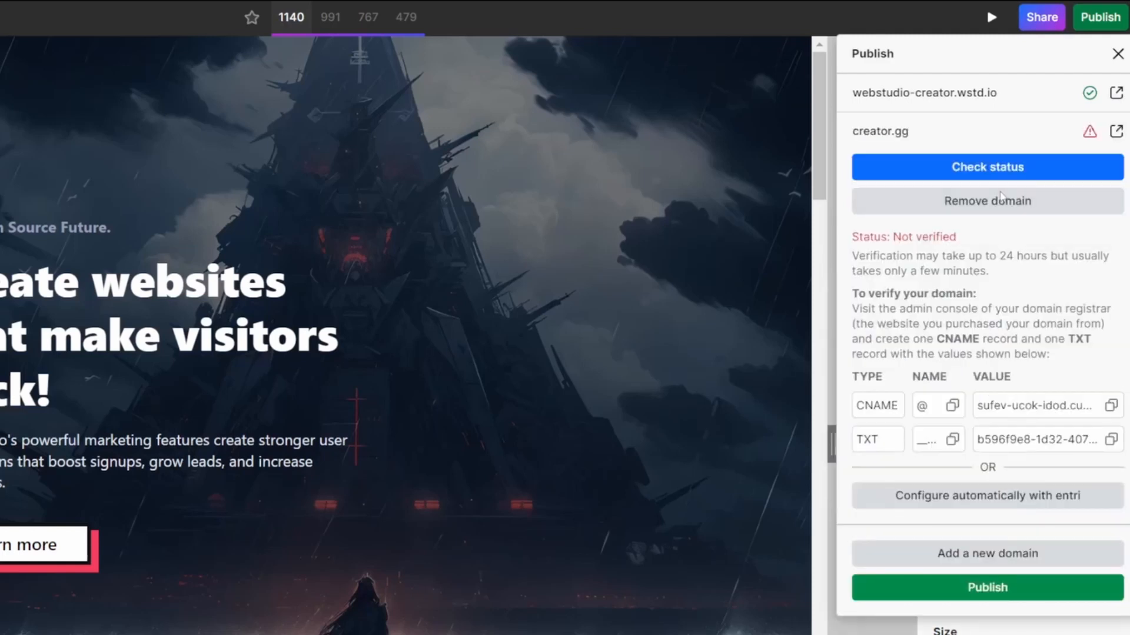
{"action": "scroll", "scroll_direction": "down", "scroll_amount": 3}
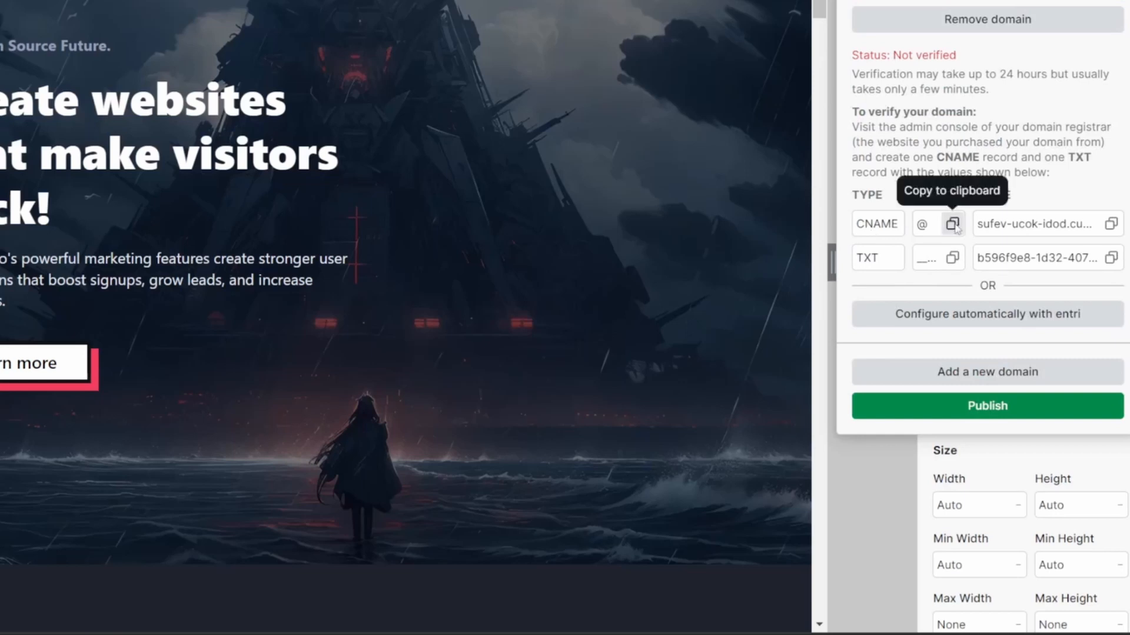
{"action": "mouse_move", "coordinate": [1110, 224]}
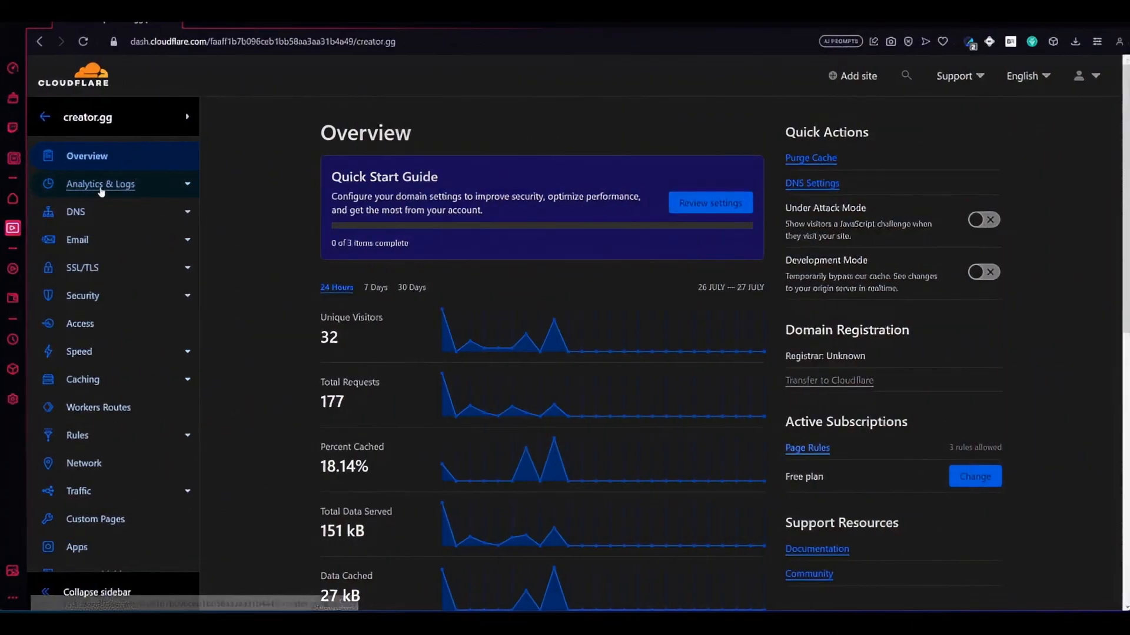
Start a new CNAME record named @ in creator.gg's Cloudflare DNS records
{"action": "left_click", "coordinate": [75, 210]}
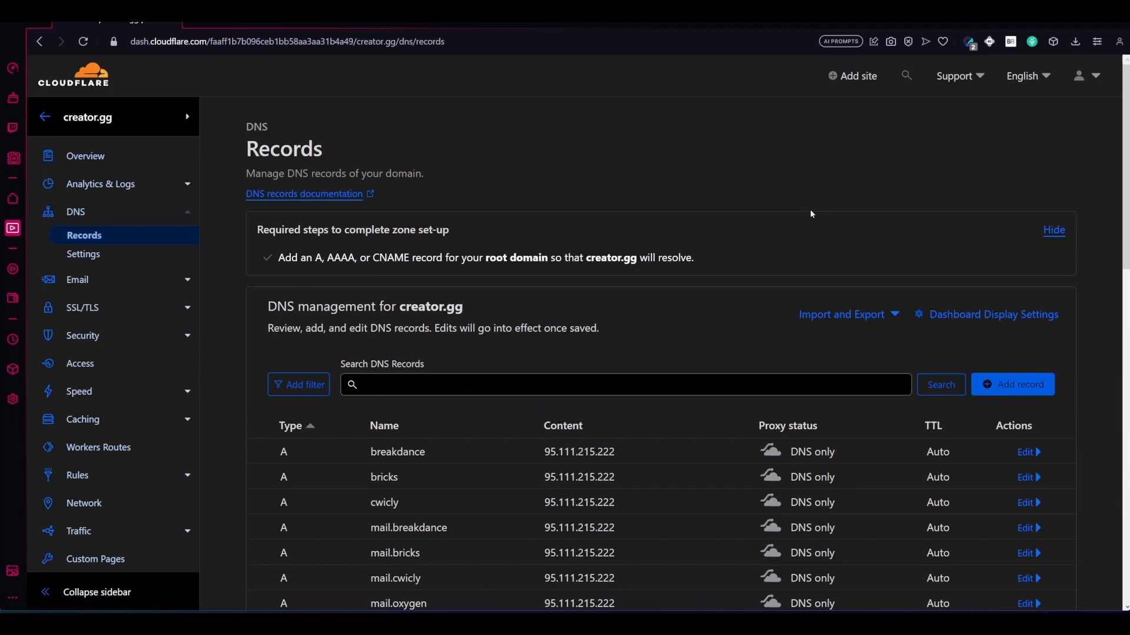
{"action": "left_click", "coordinate": [1012, 384]}
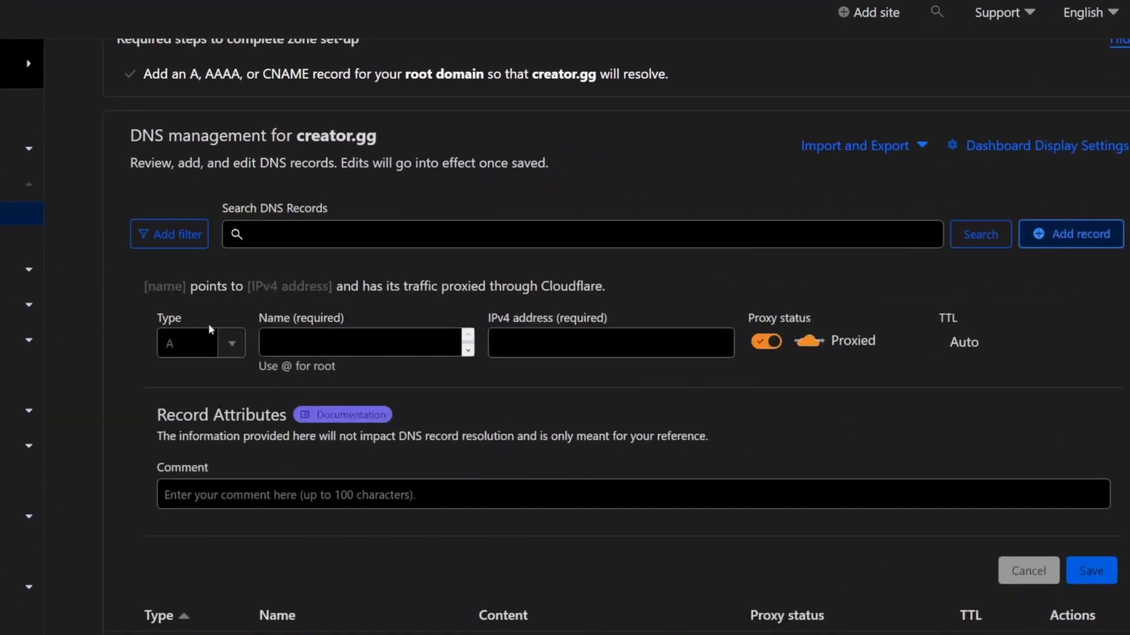
{"action": "left_click", "coordinate": [200, 342]}
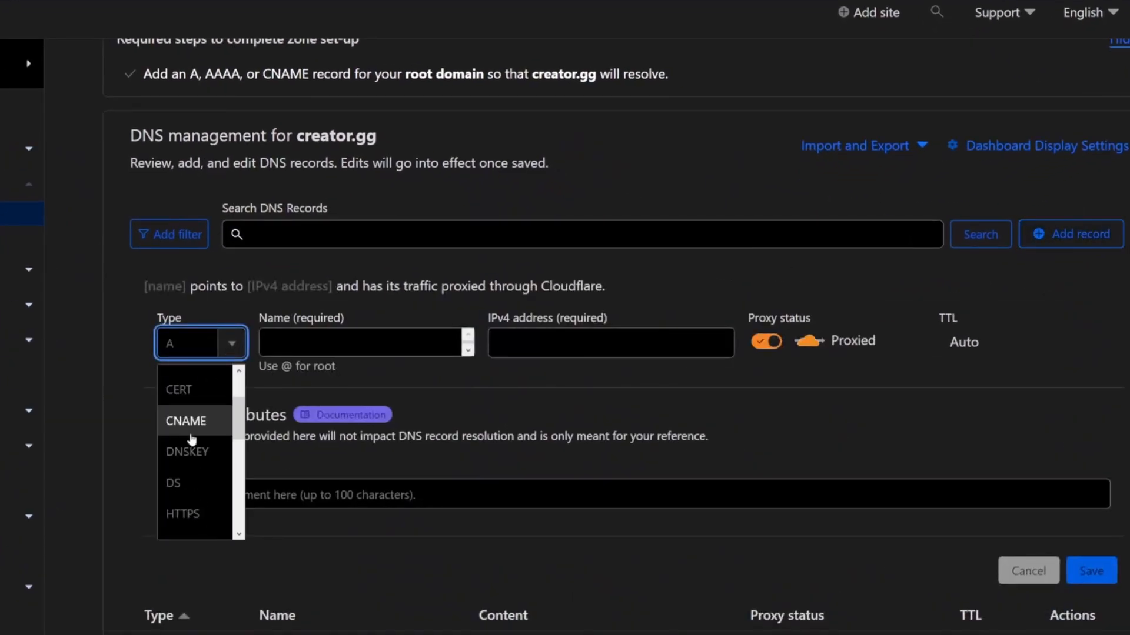
{"action": "left_click", "coordinate": [186, 421]}
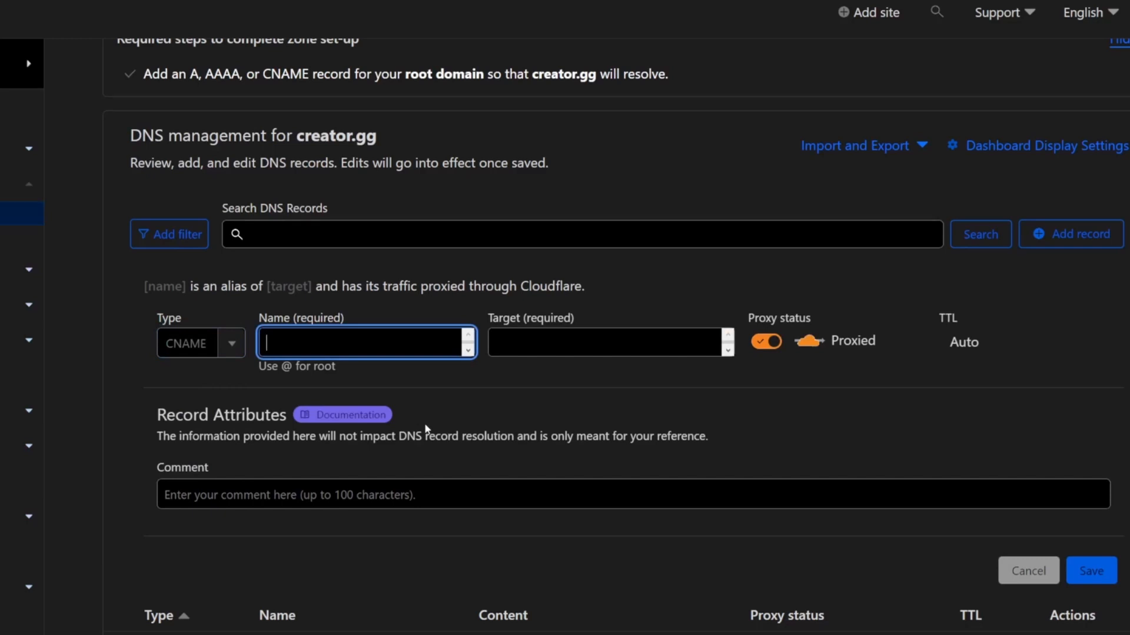
{"action": "type", "text": "@"}
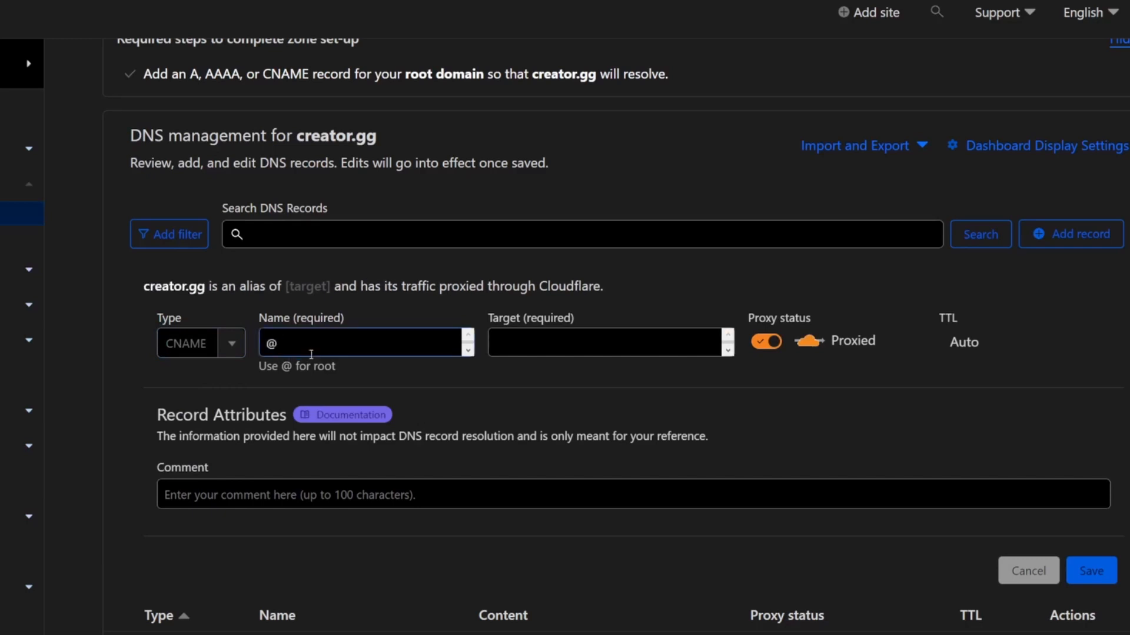
Point the CNAME to sufev-ucok-idod.customers.wstd.io with proxy status off
{"action": "left_click", "coordinate": [360, 341]}
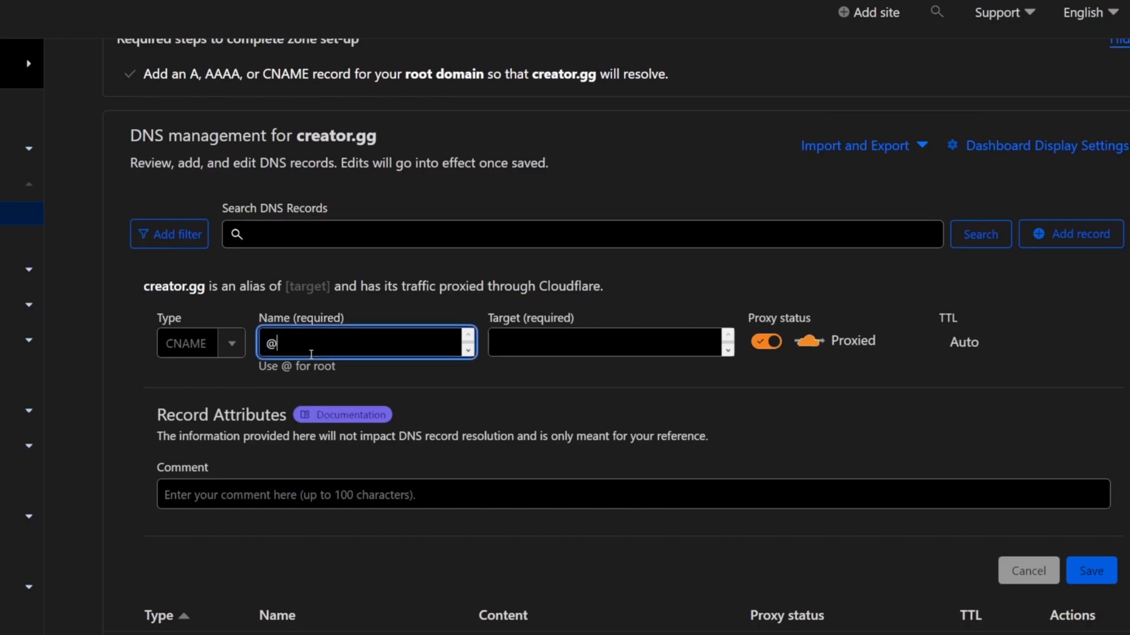
{"action": "left_click", "coordinate": [609, 341]}
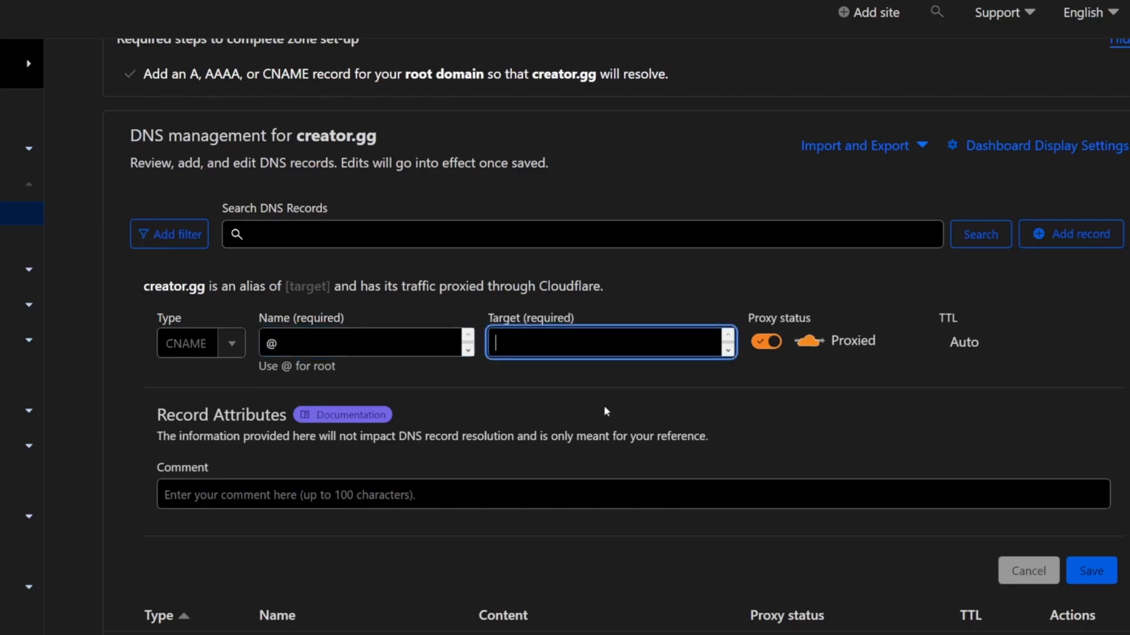
{"action": "type", "text": "sufev-ucok-idod.customers.wstd.io"}
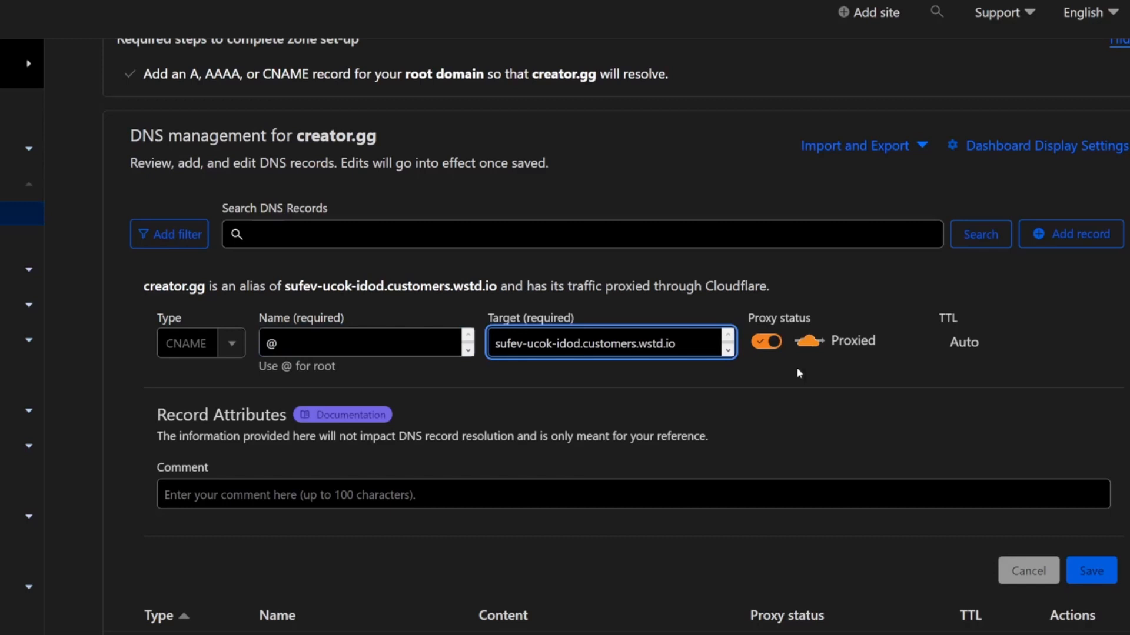
{"action": "left_click", "coordinate": [765, 341]}
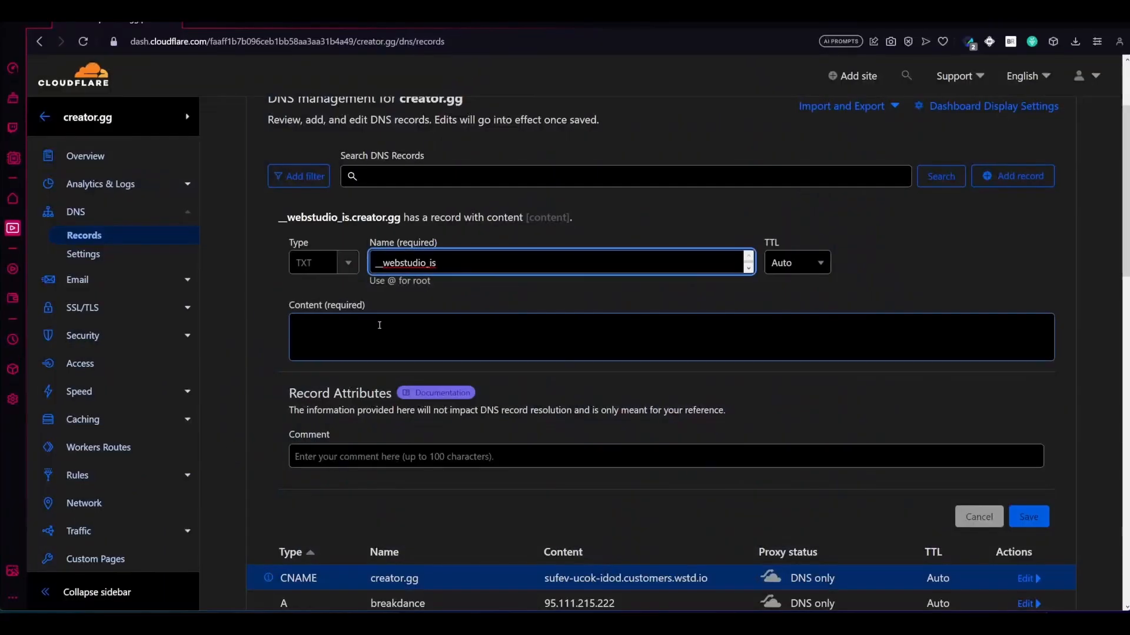
Enter TXT value b596f9e8-1d32-4076-acdd-5a01e9523e4c for the __webstudio_is record
{"action": "type", "text": "b596f9e8-1d32-4076-acdd-5a01e9523e4c"}
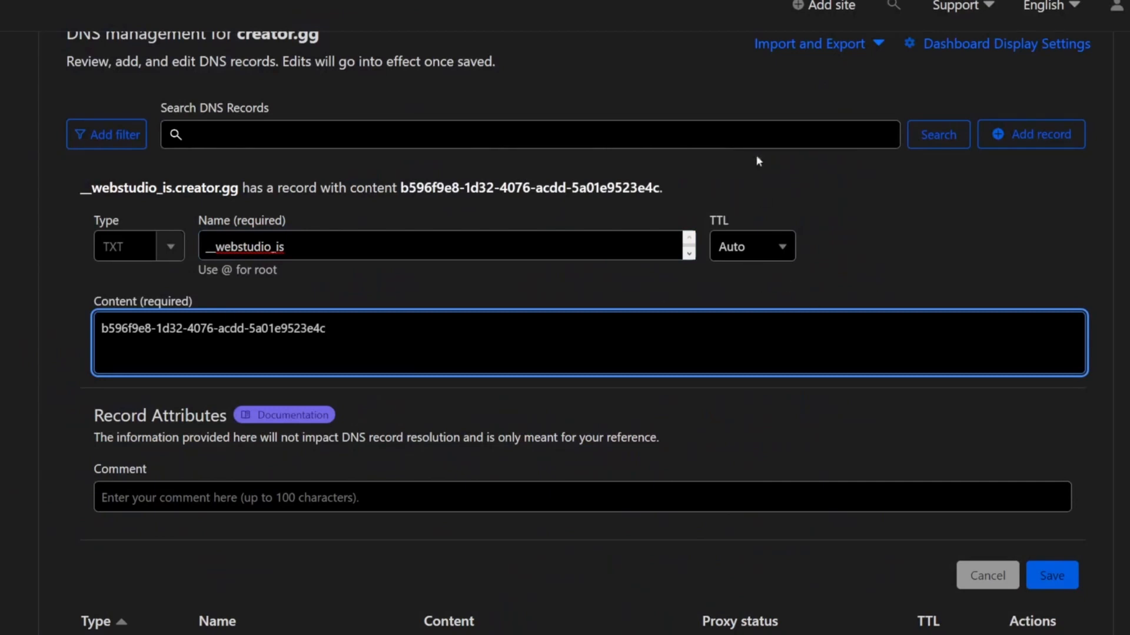
{"action": "scroll", "scroll_direction": "down", "scroll_amount": 3}
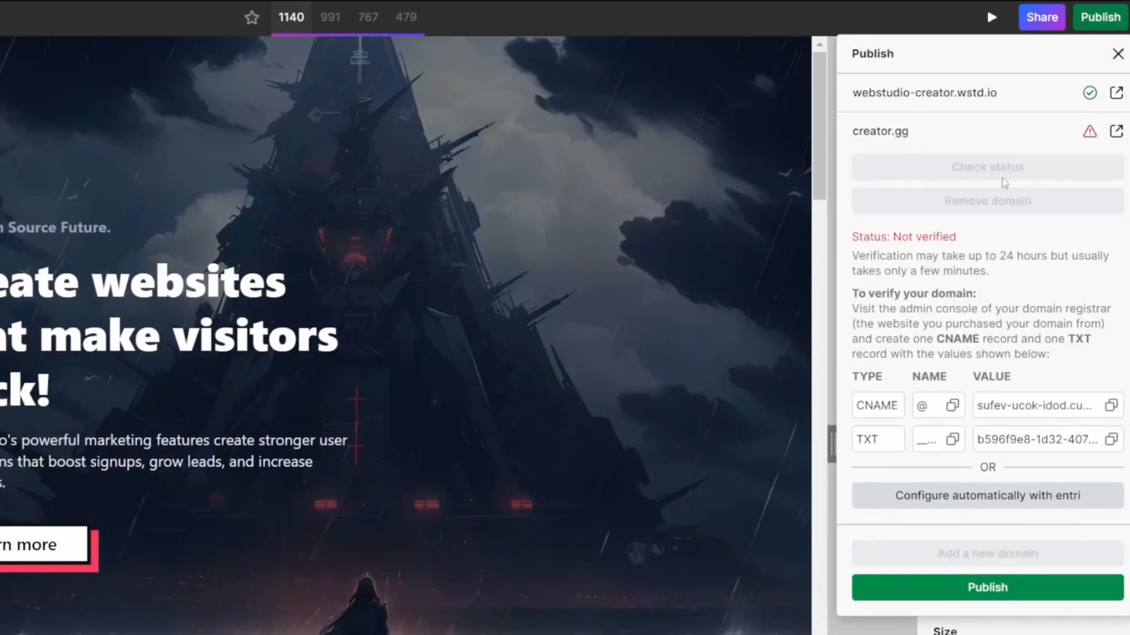
Check status until creator.gg verifies, then publish the site to it
{"action": "left_click", "coordinate": [986, 166]}
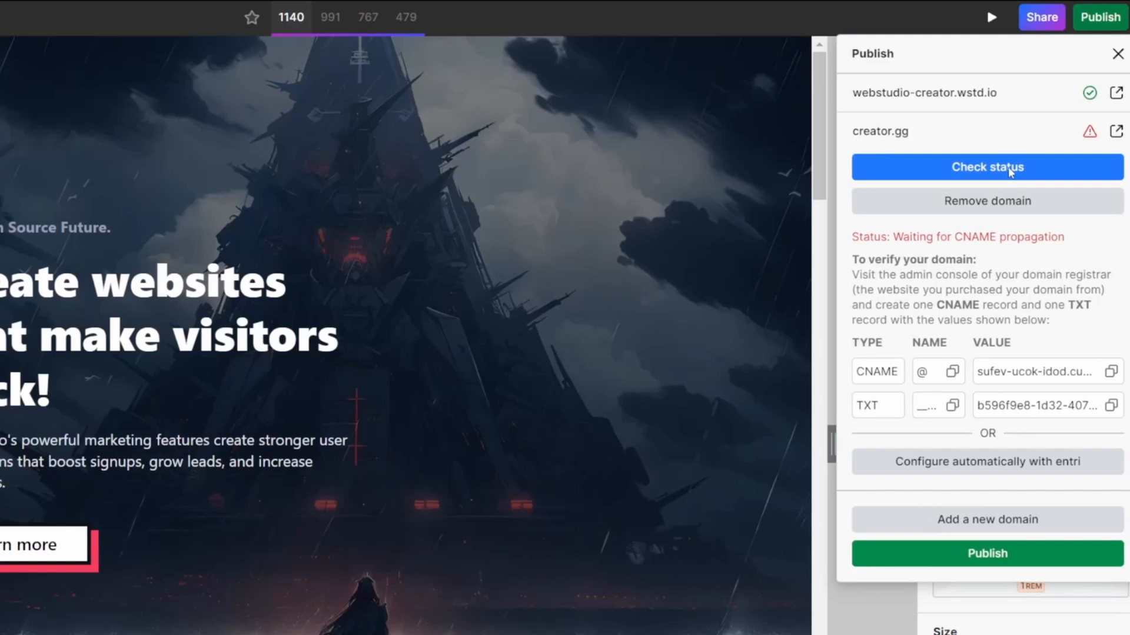
{"action": "left_click", "coordinate": [986, 166]}
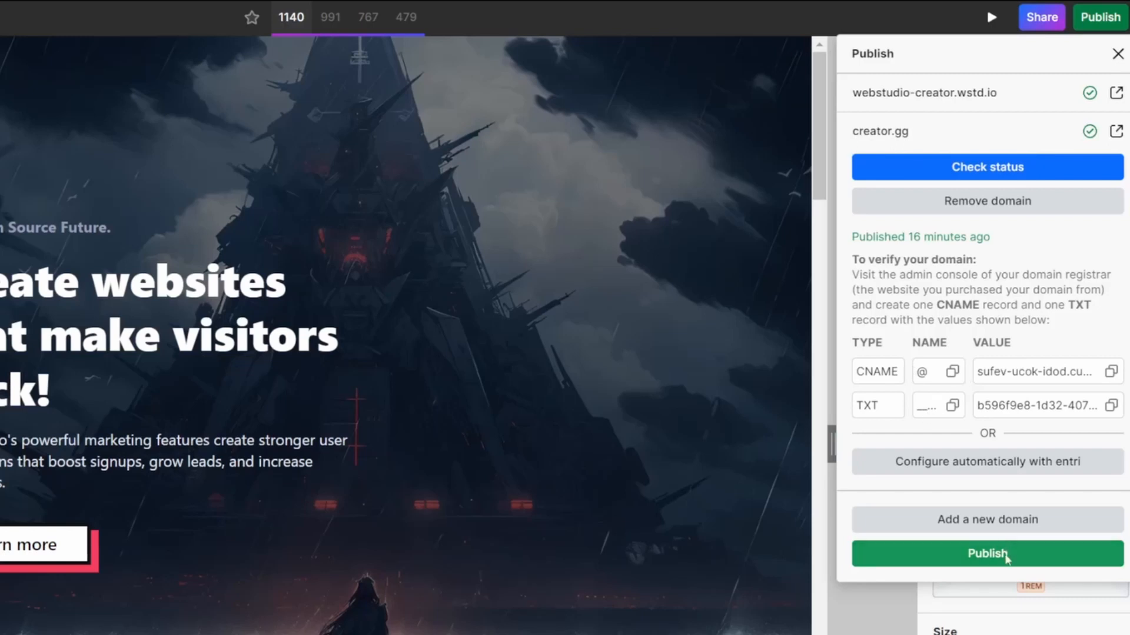
{"action": "left_click", "coordinate": [986, 553]}
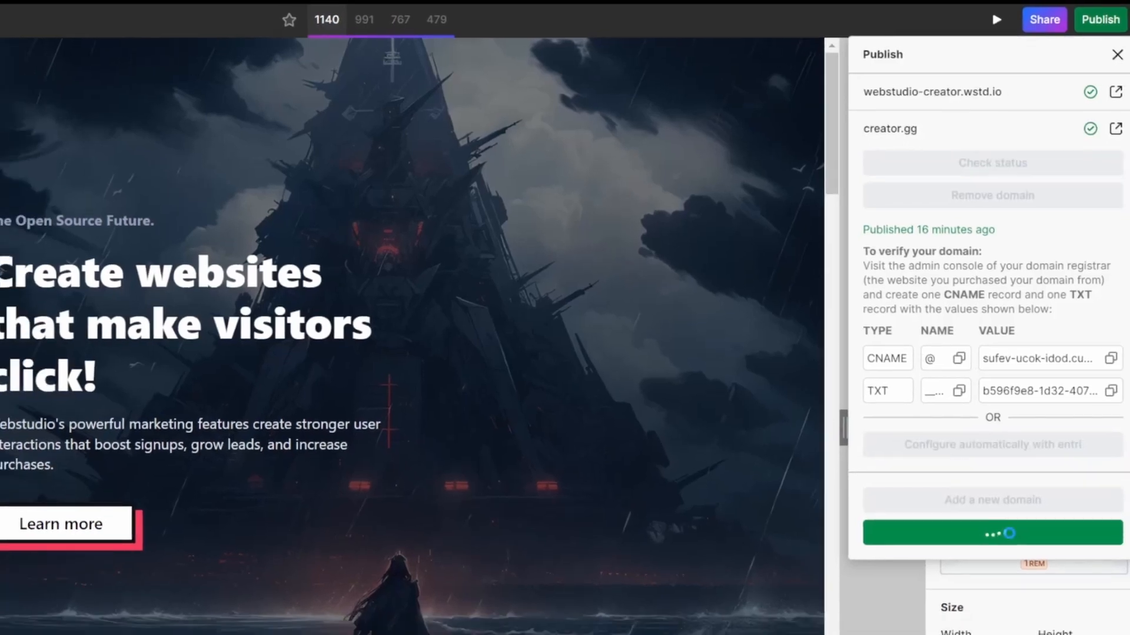